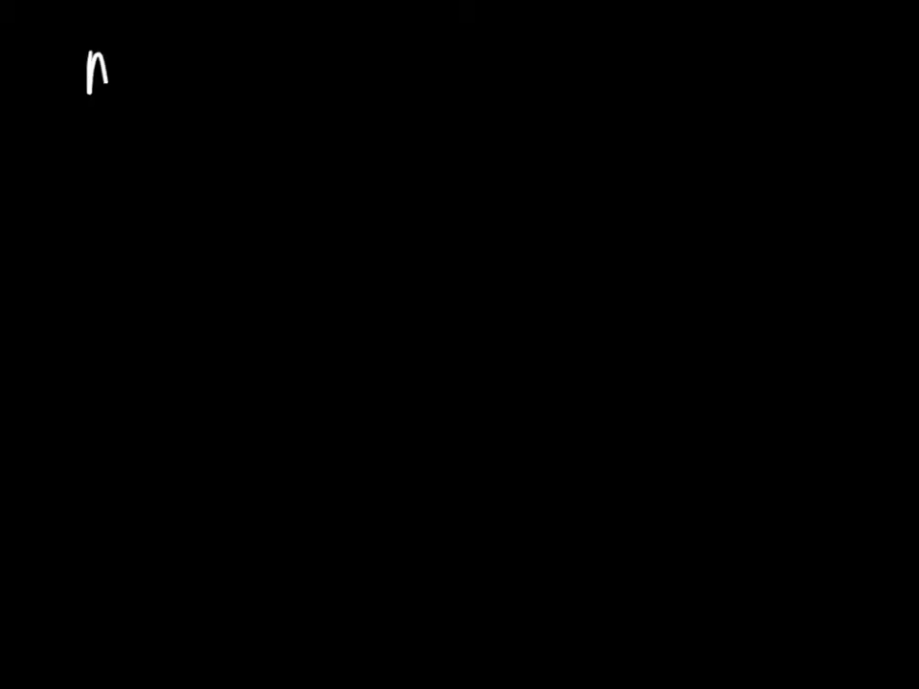
Handwrite the name 'Max' with Yr, Mo, Day column headers and the 'Today' row label.
type("Max")
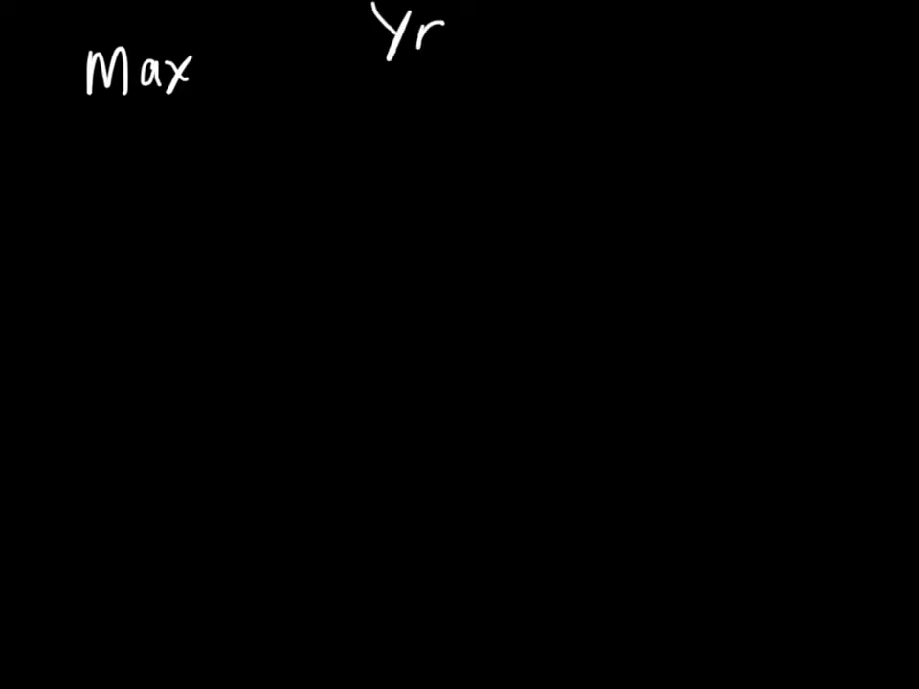
type("Mo 1")
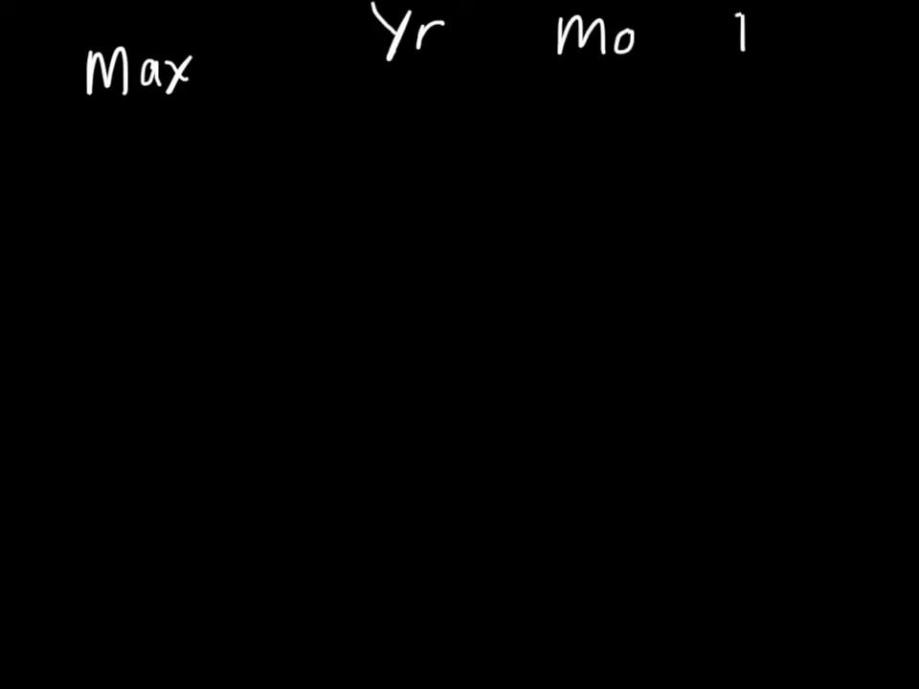
type("Day")
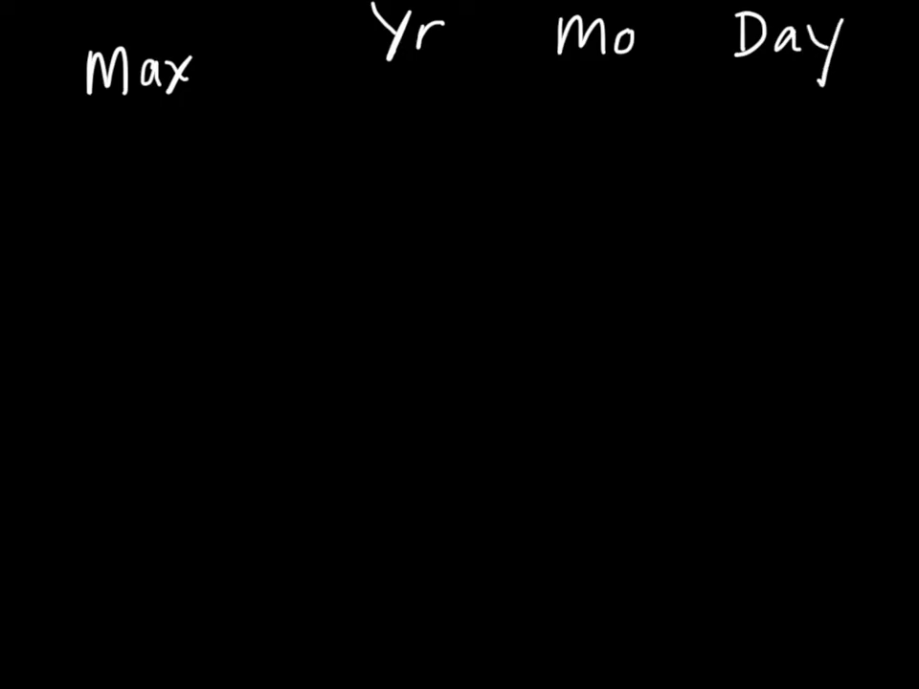
type("Tudo")
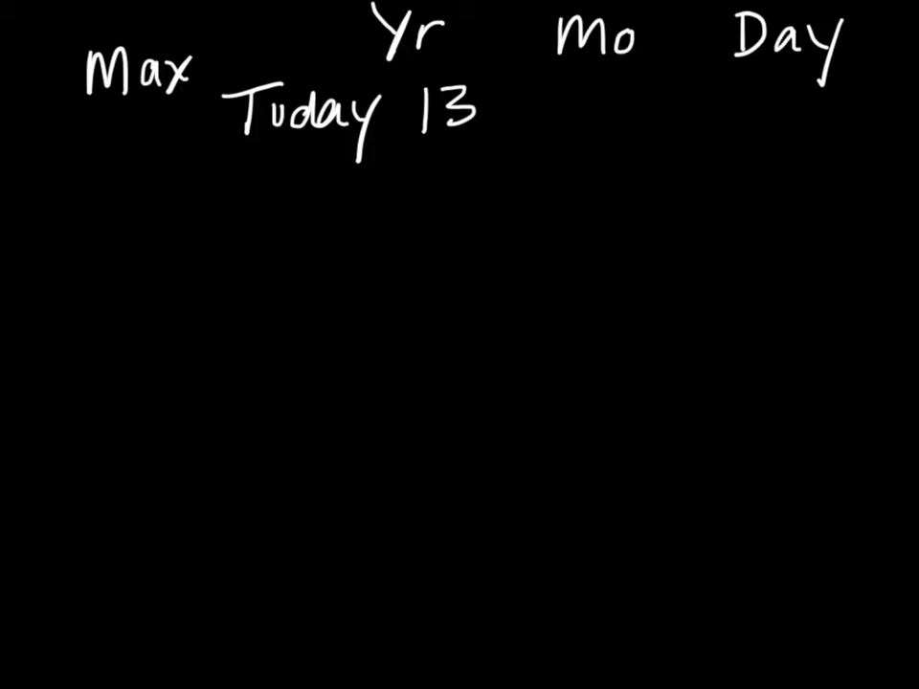
Write today's row 13 5 7 and the DOB row 0 1 11 beneath the headers.
type("5")
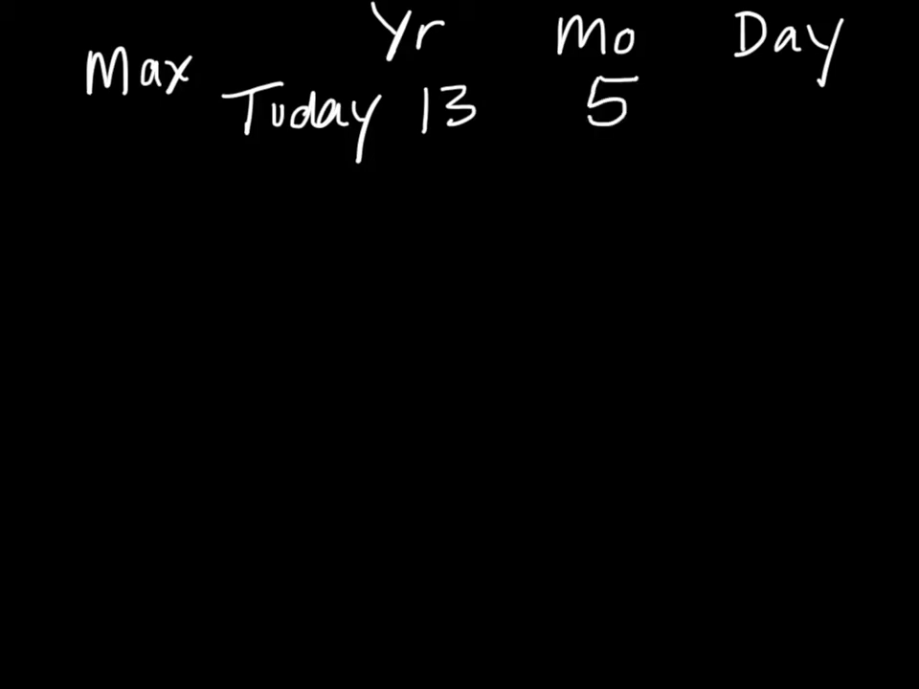
type("7")
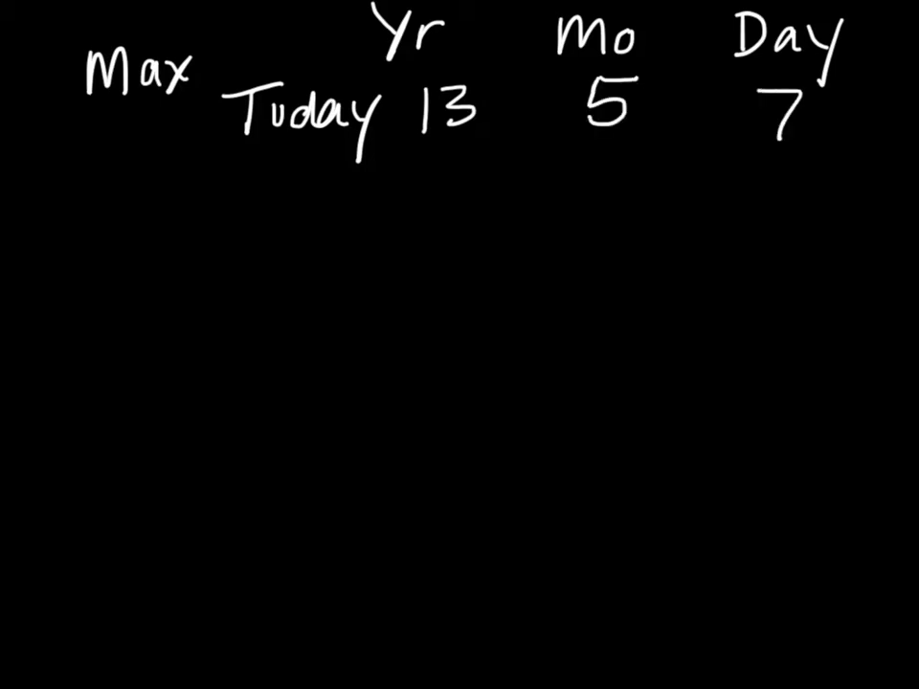
type("DOB")
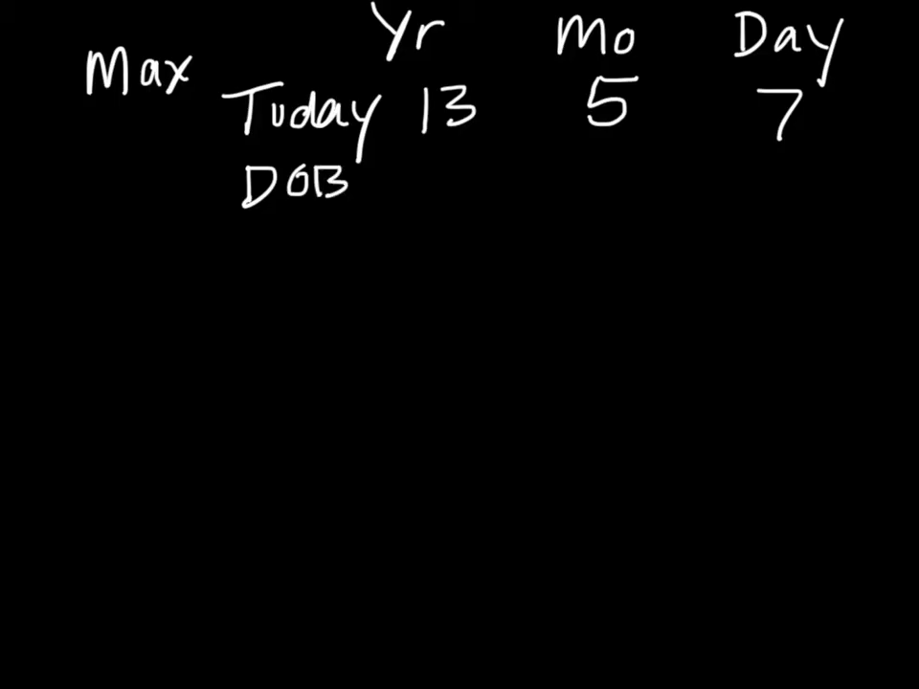
type("1 11")
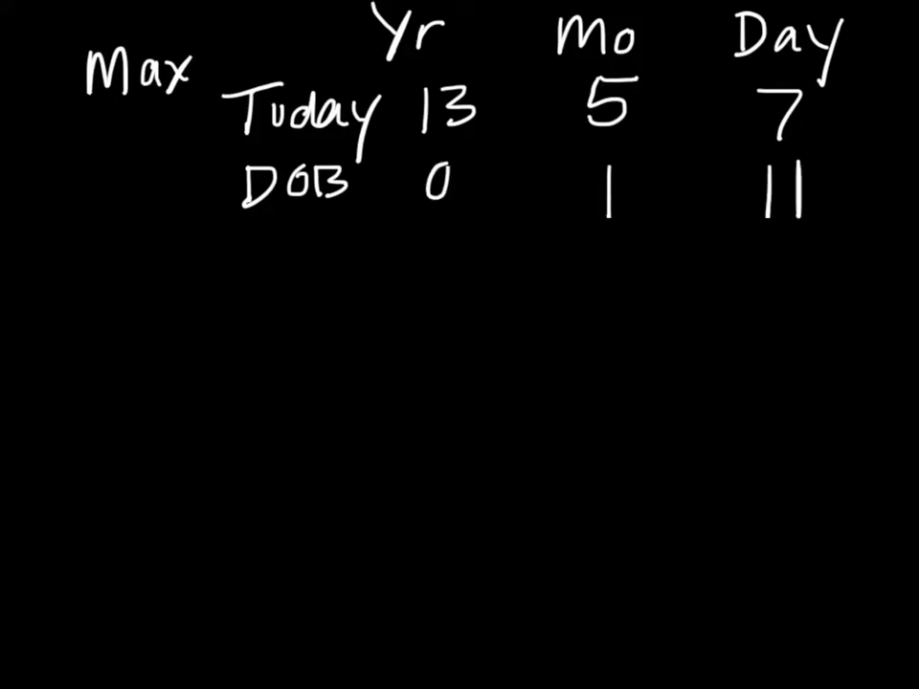
Make the DOB year 07, then borrow a month: cross 5 to 4 and 7 to 37.
type("7")
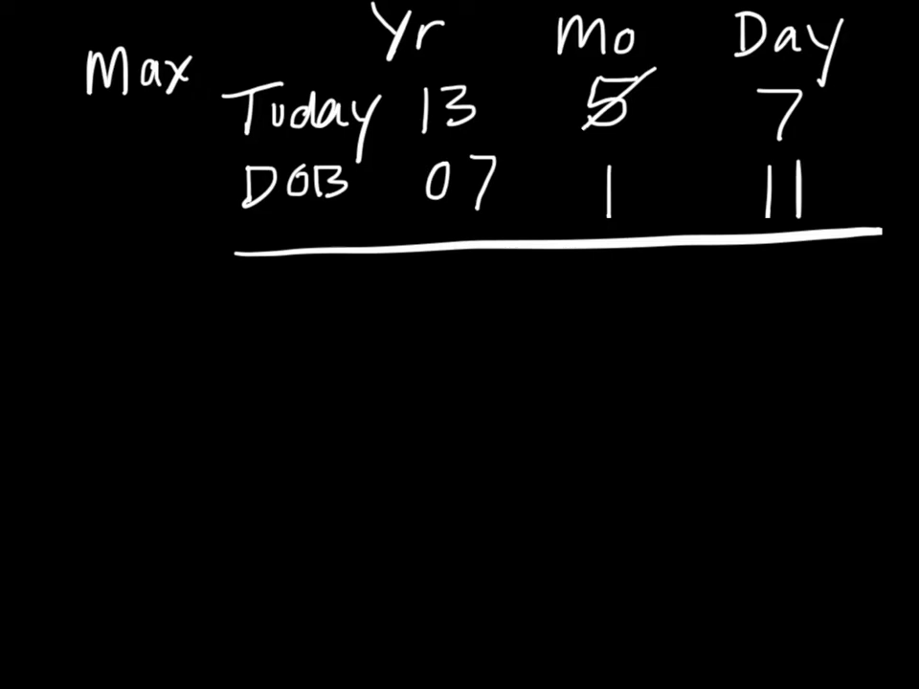
type("4")
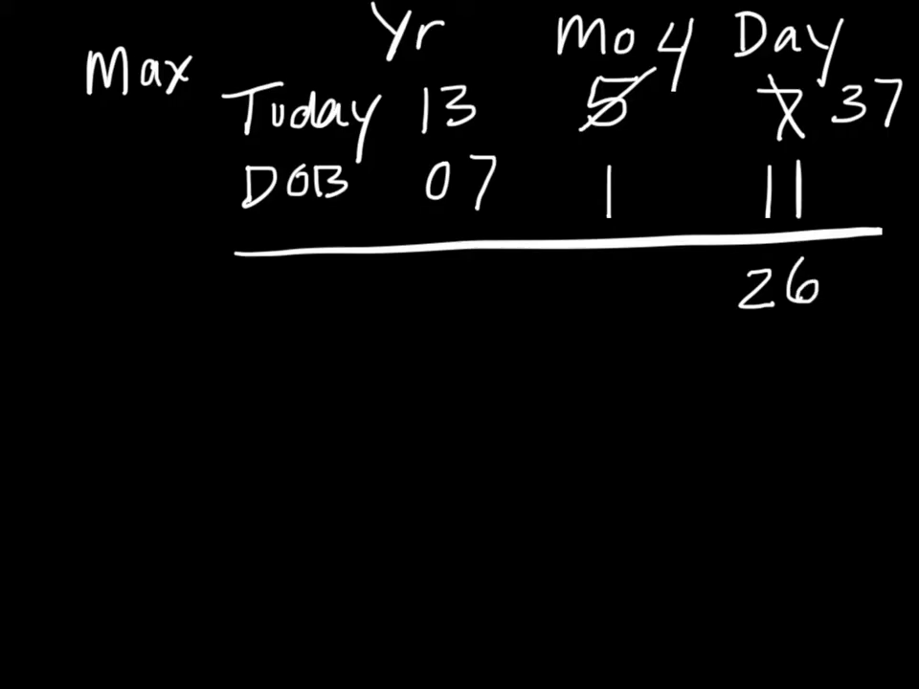
type("7")
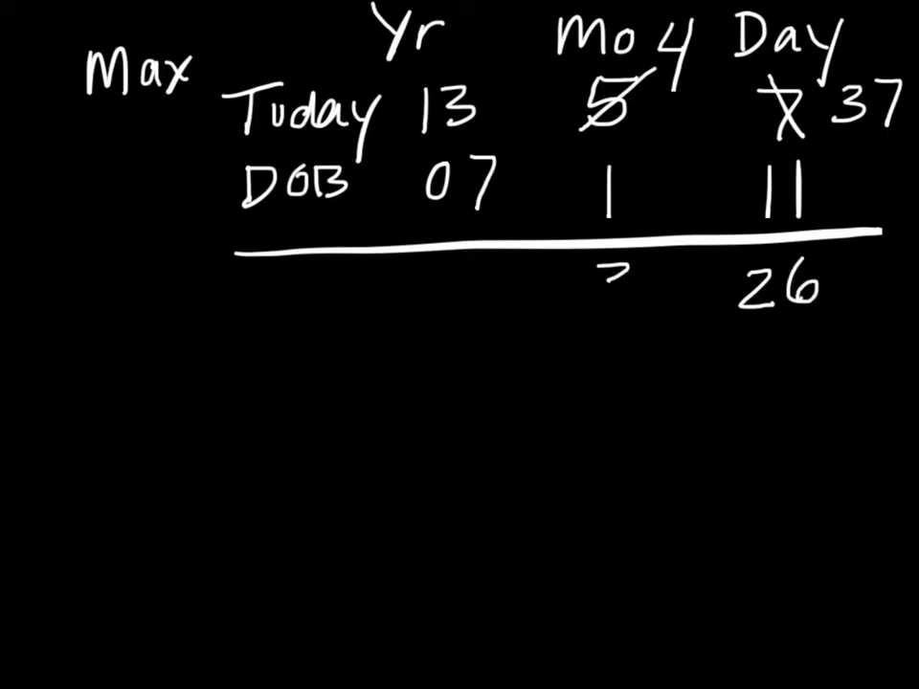
Write Max's differences 6, 3, 26 and label the result 'CA -'.
type("3")
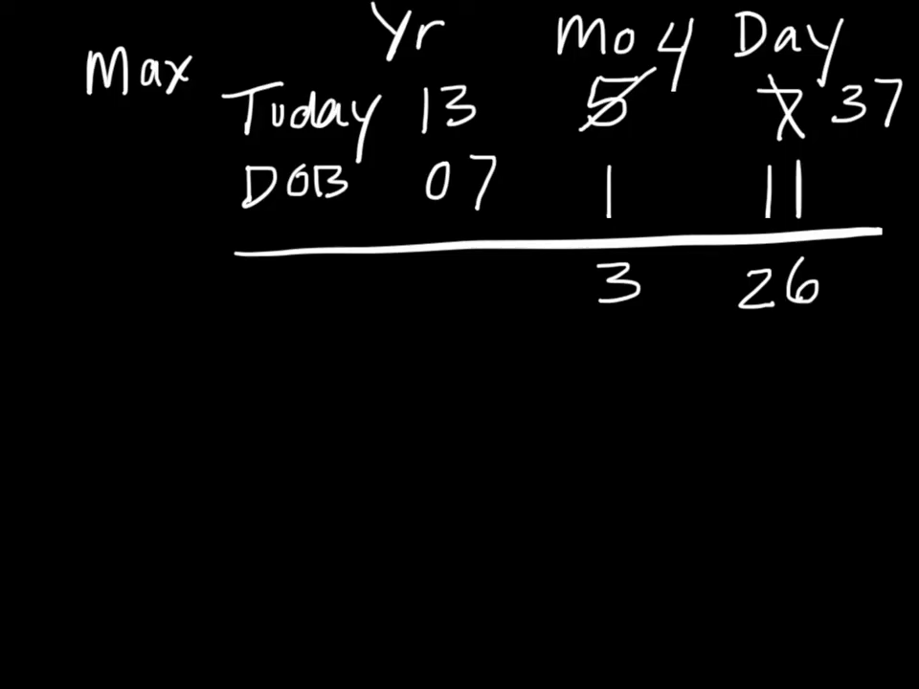
type("6")
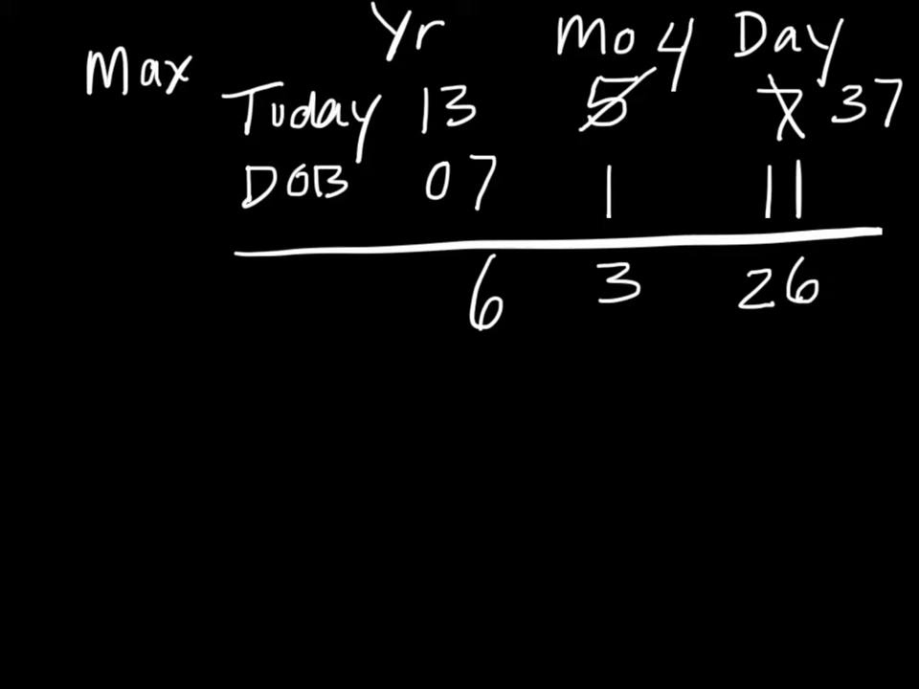
type("CA -")
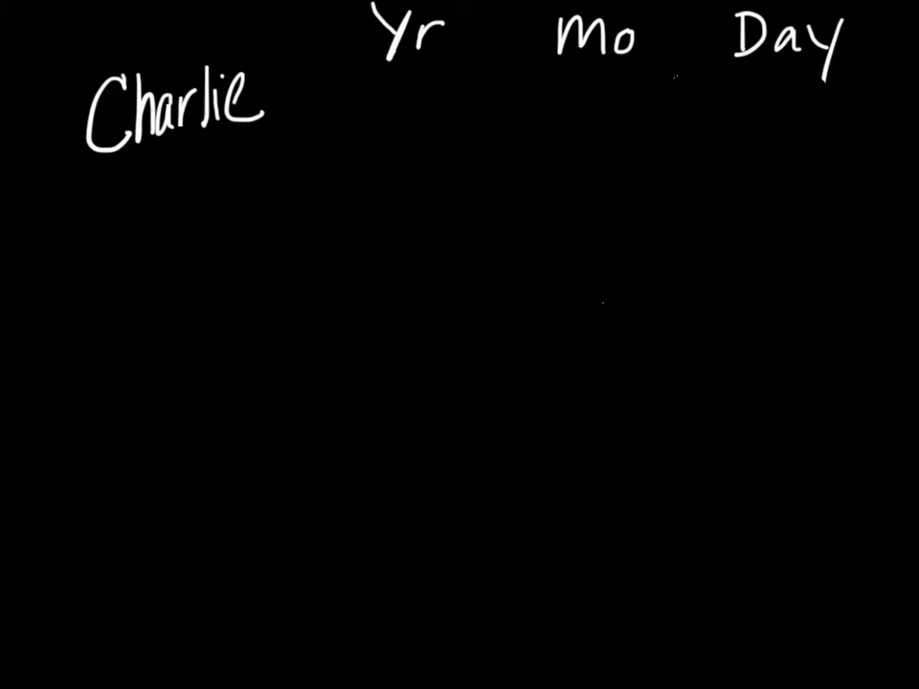
Write Charlie's Today row 13 5 7 and the birth-date row 10 9 1 below it.
left_click_drag(302, 134, 302, 169)
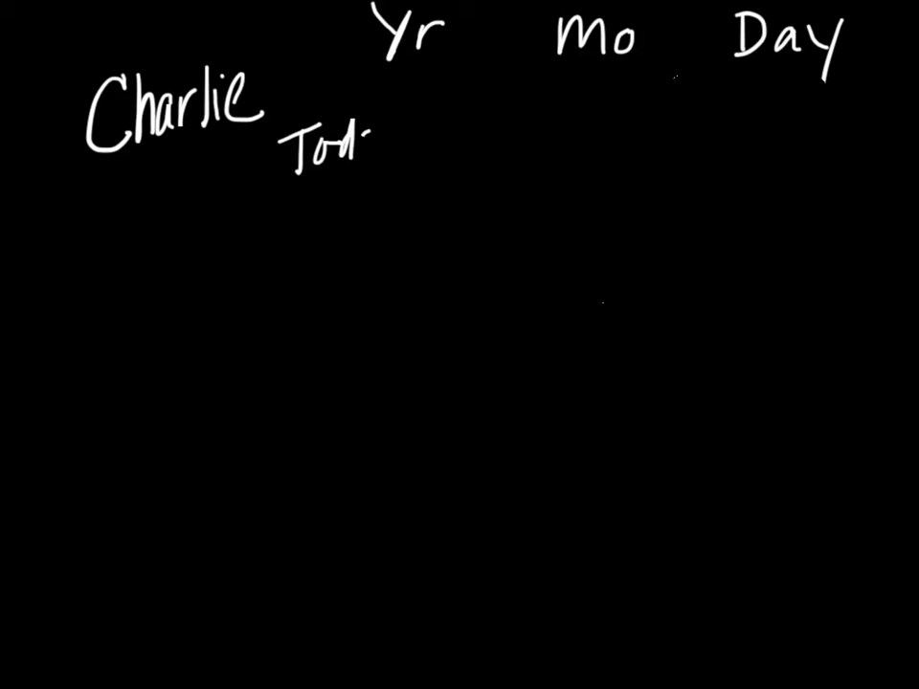
type("Today 1?")
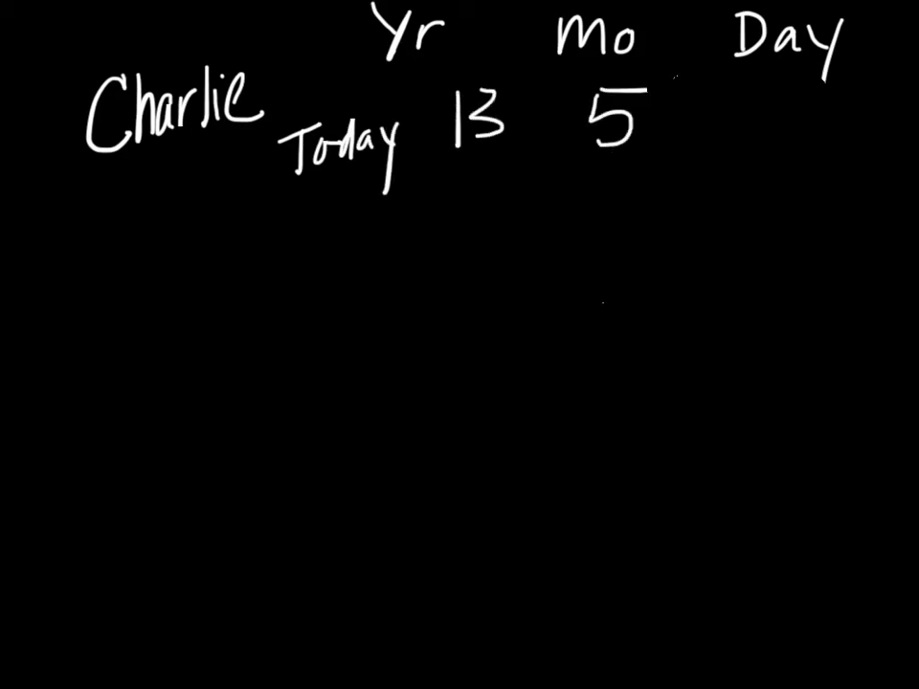
type("7")
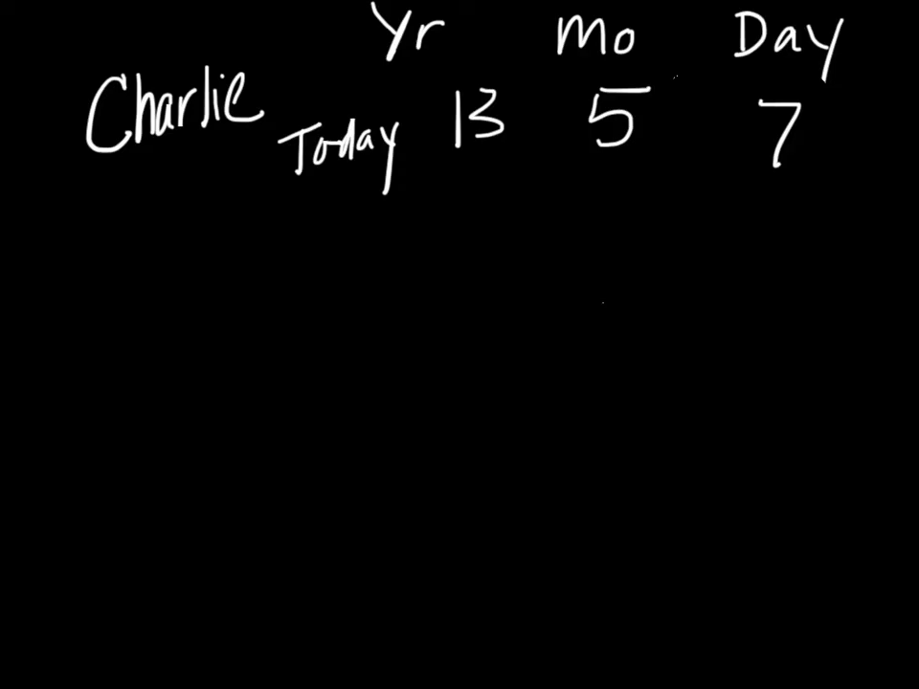
type("9 1")
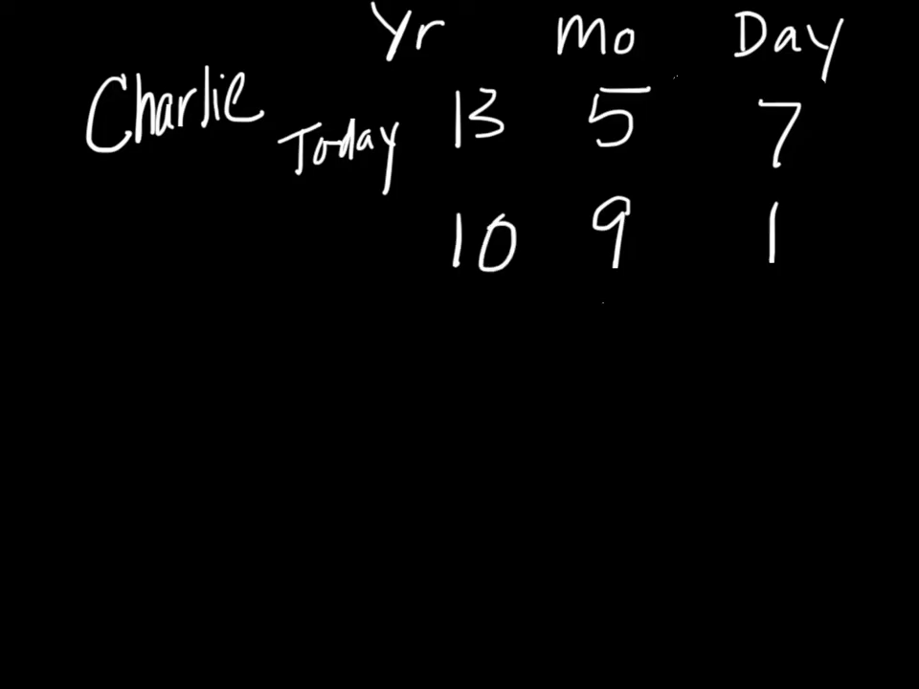
Draw the answer line, borrow a year (13→12, 5→17), label CA and circle the age 2 8 6.
left_click_drag(325, 330, 833, 306)
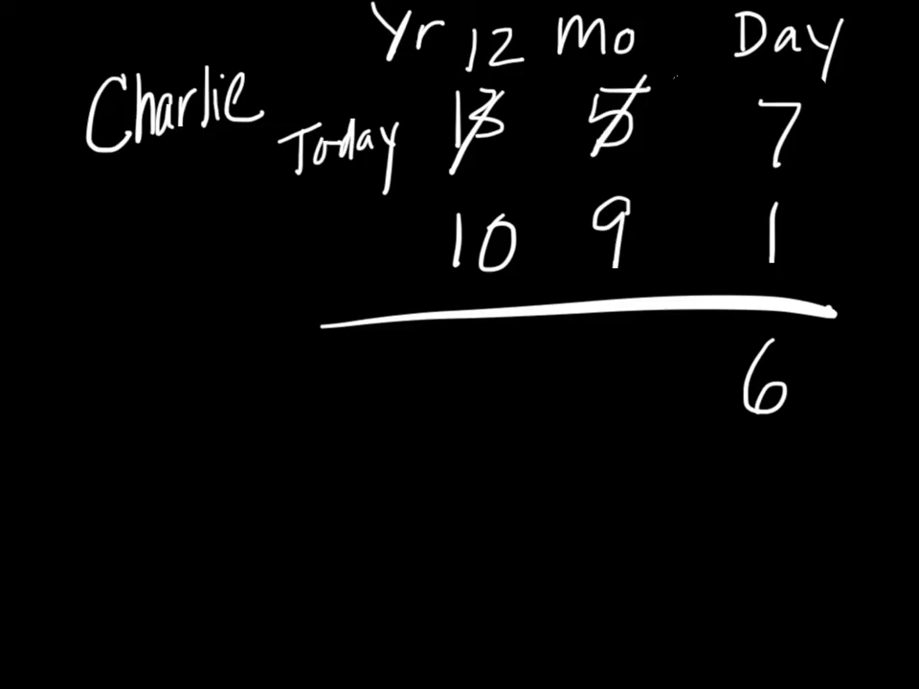
type("17")
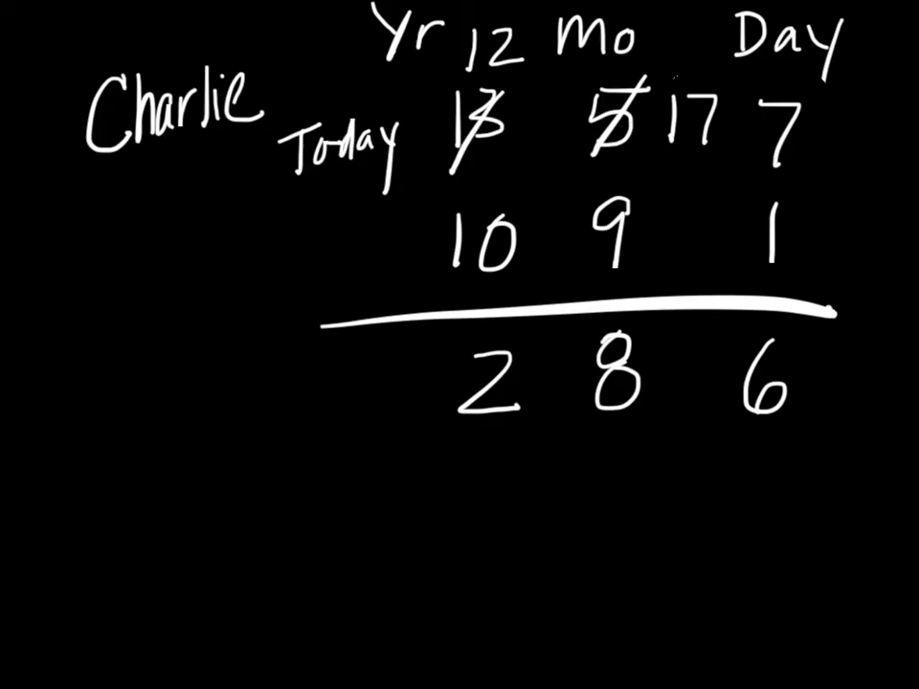
type("CA -")
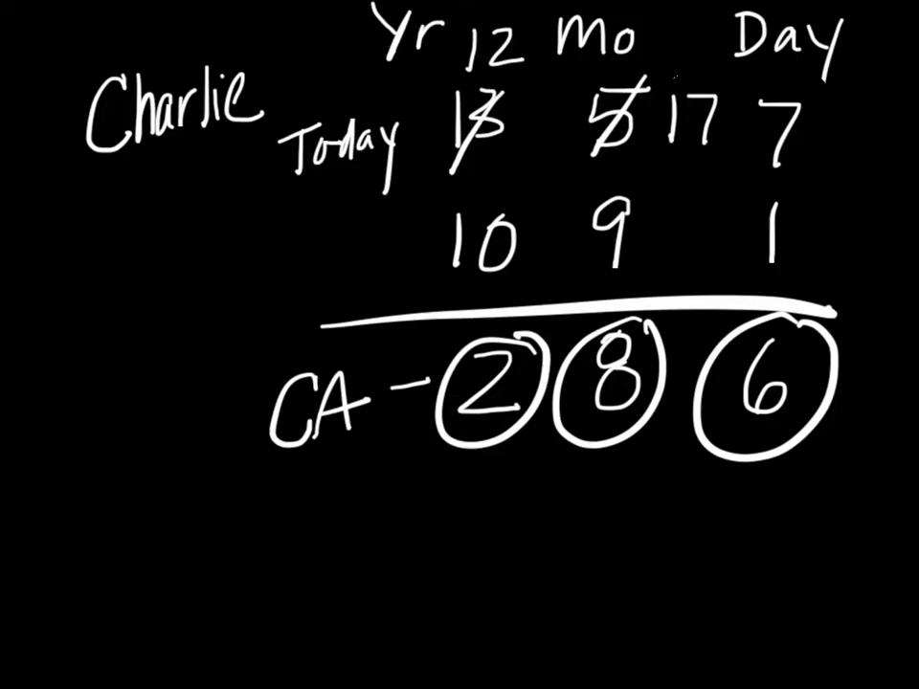
type("321")
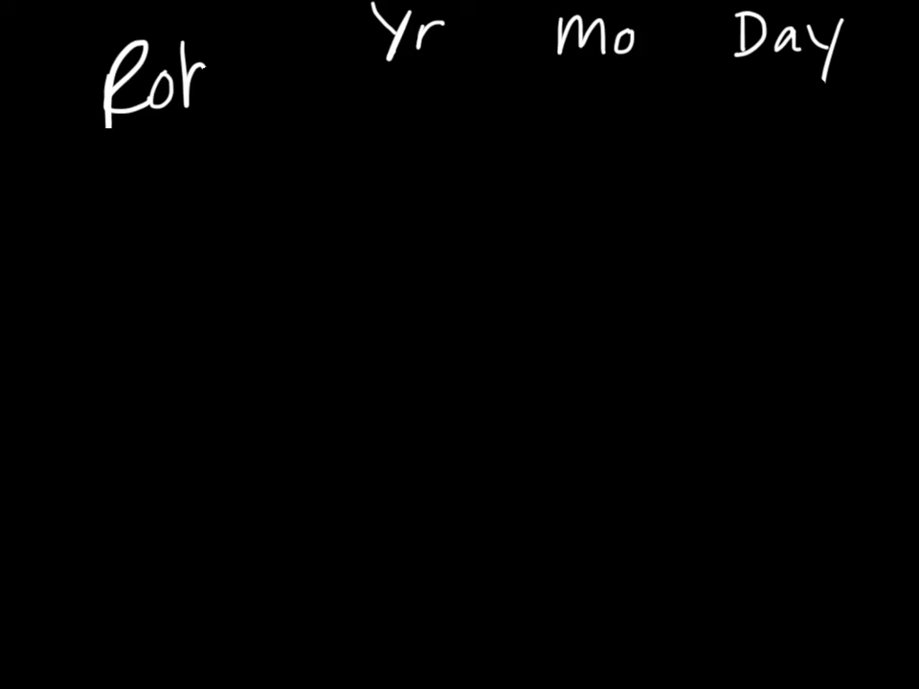
Write 'Robert' and the Today row 13 5 7 under the headings.
type("bert")
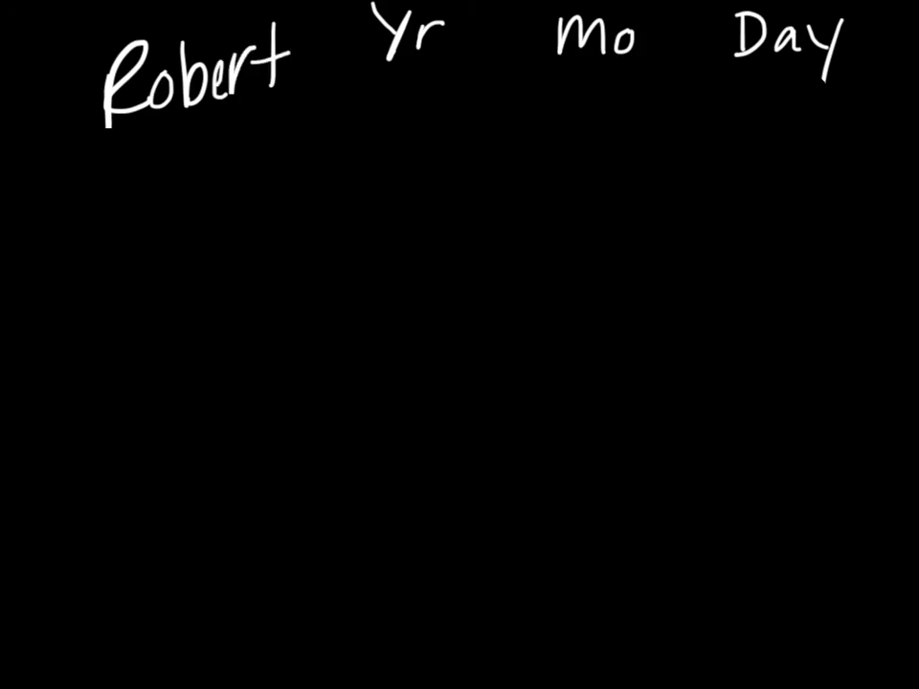
type("Todd")
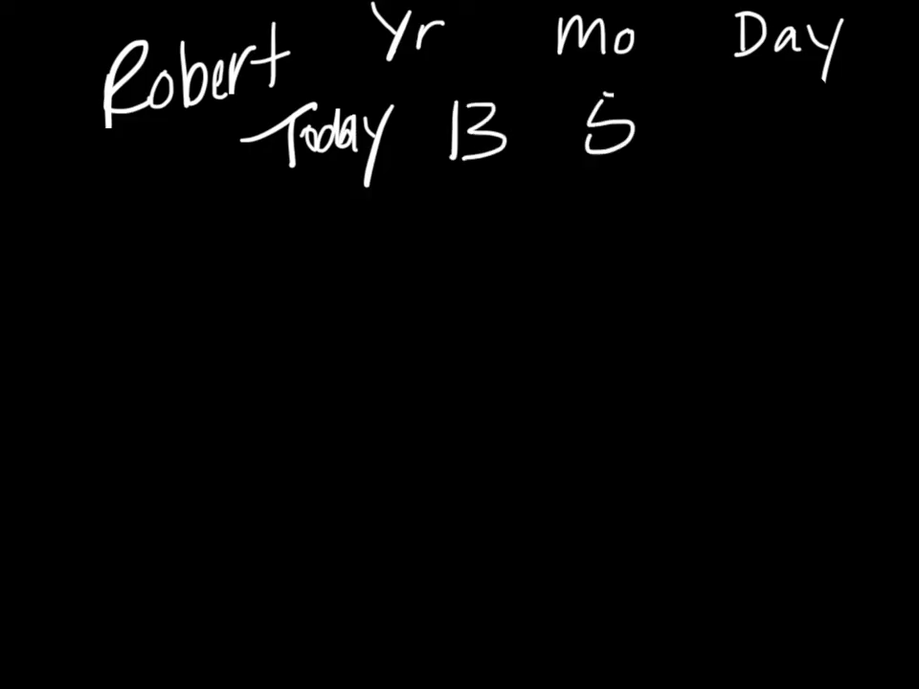
type("7")
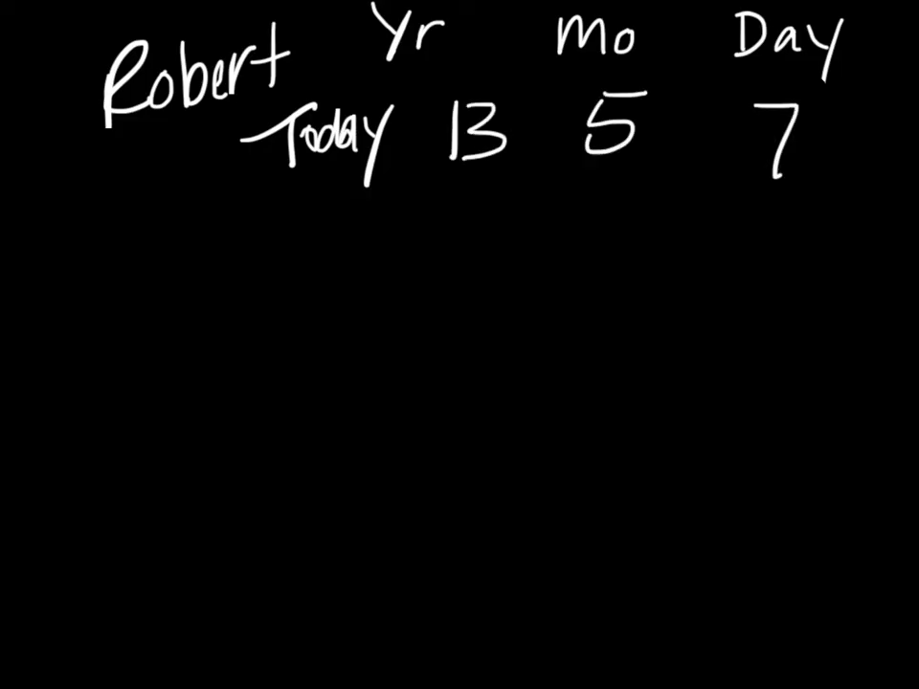
Write the DOB row 12 12 27 and draw the answer line beneath Robert's rows.
type("D")
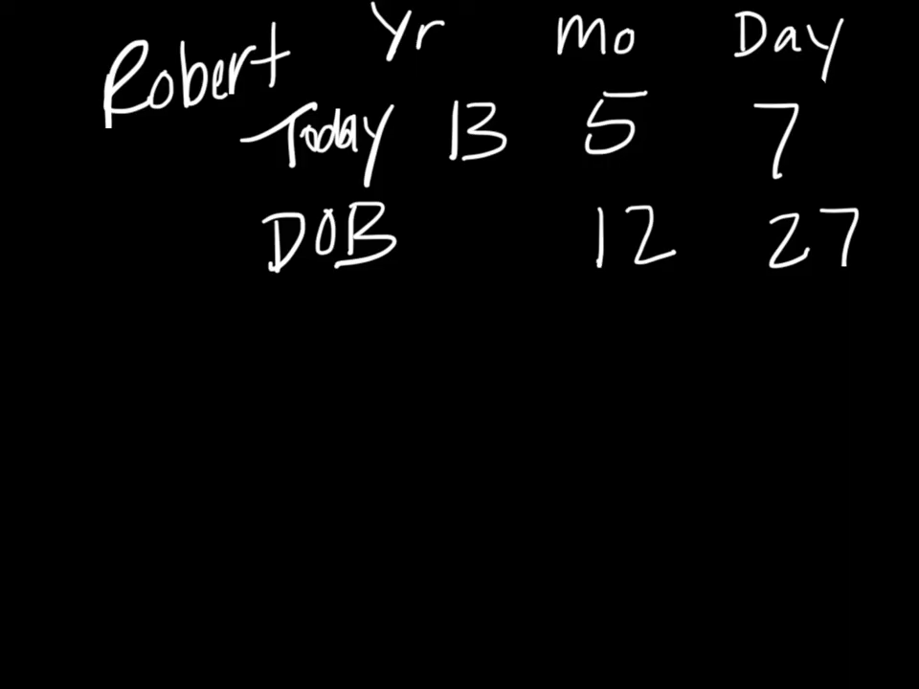
type("12")
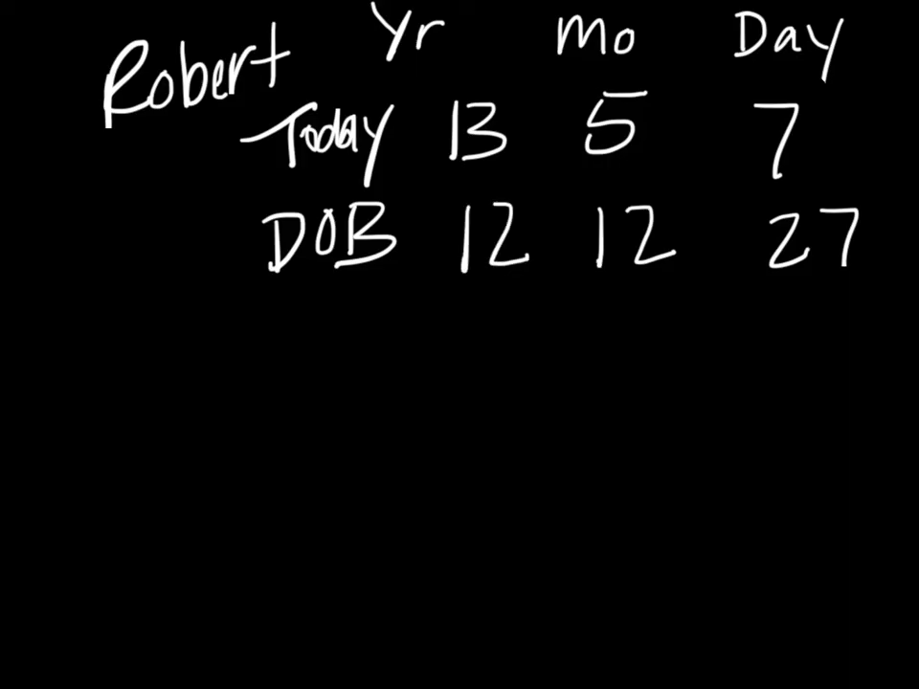
left_click_drag(436, 327, 877, 310)
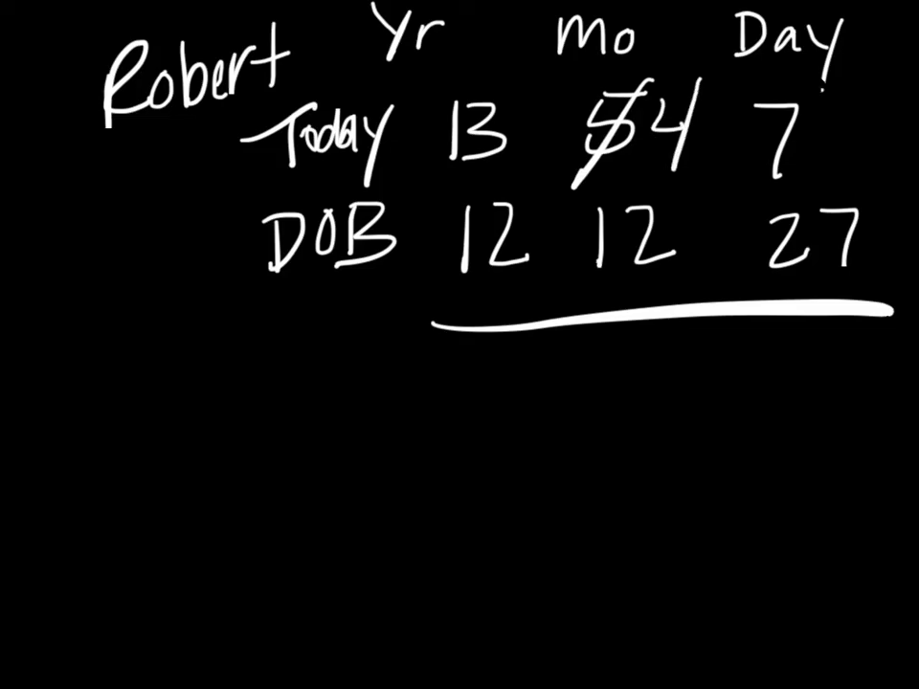
Borrow a month for Robert: cross 7 to 37 and write the day difference 10.
left_click_drag(794, 105, 766, 163)
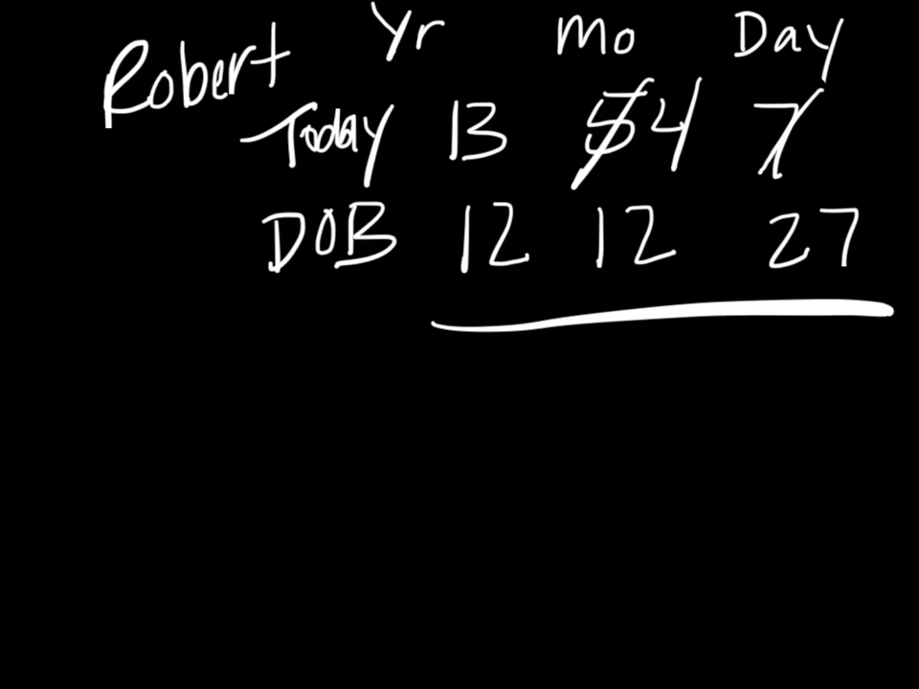
type("37")
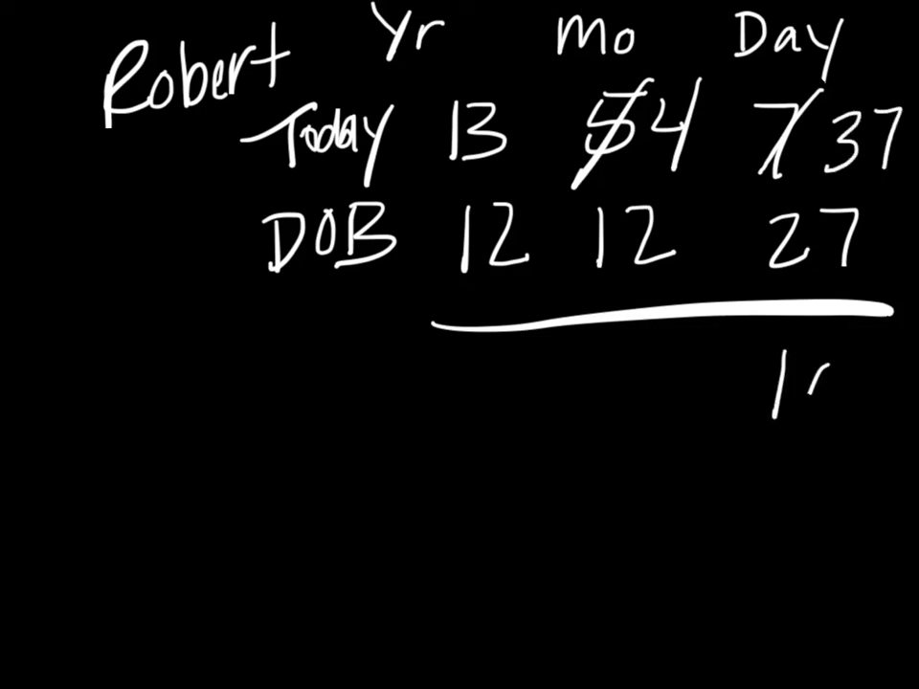
type("10")
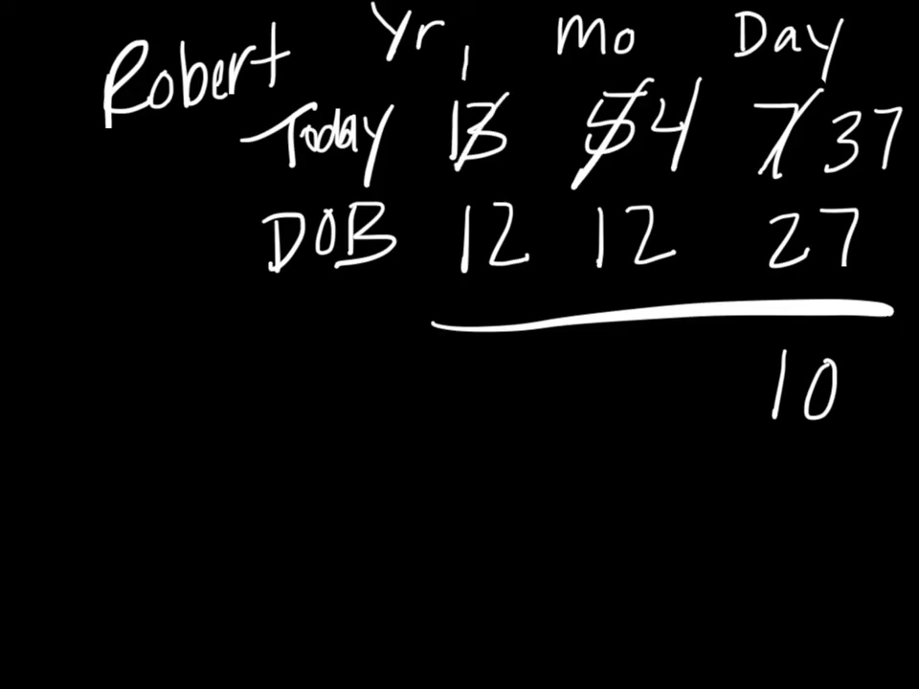
Borrow a year: cross 13 to 12 and make the month 16.
type("12")
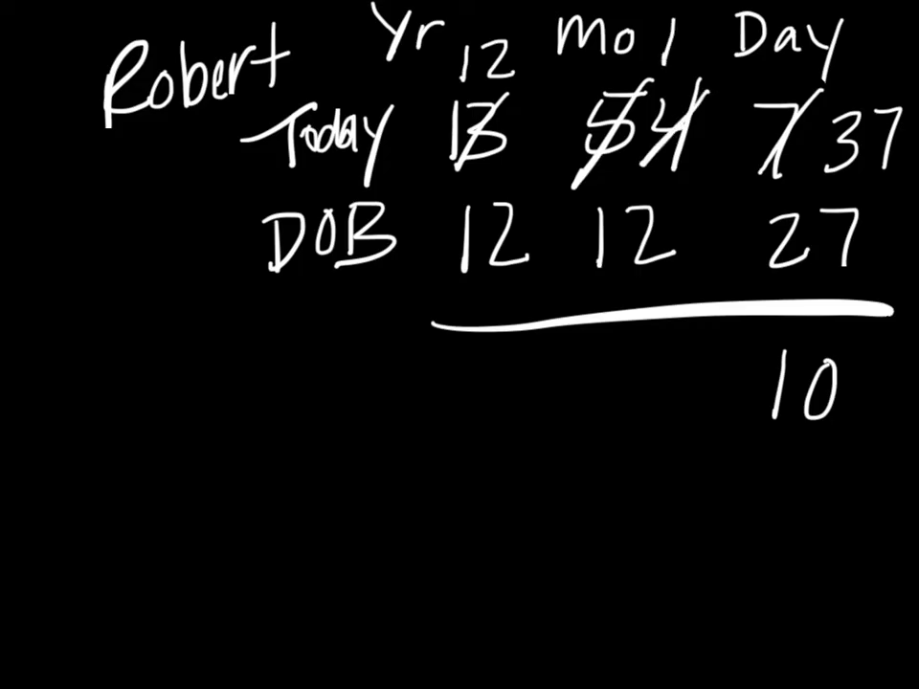
type("6")
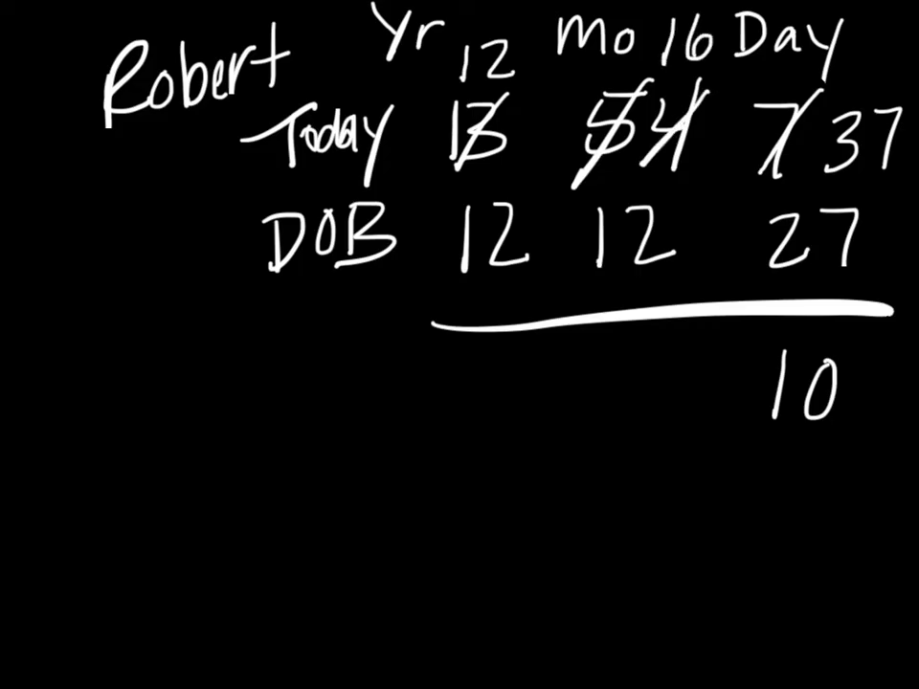